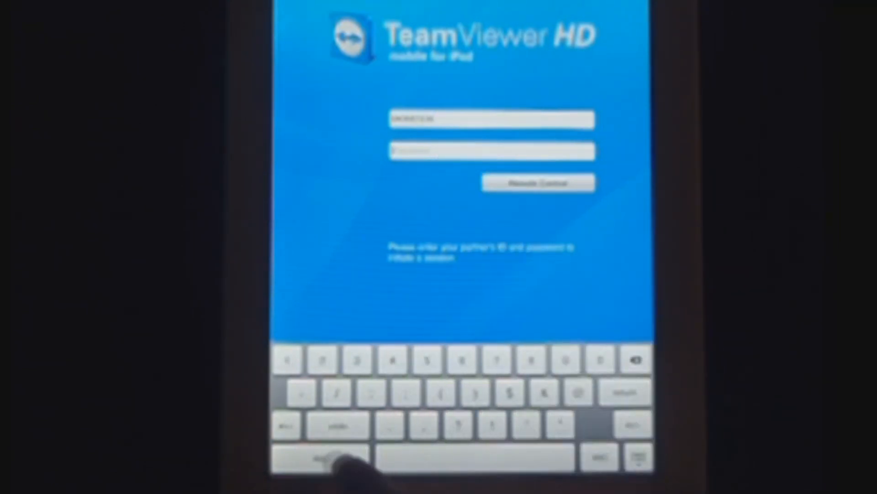
# Enter the partner's password to start the remote control session.
pyautogui.write('password')
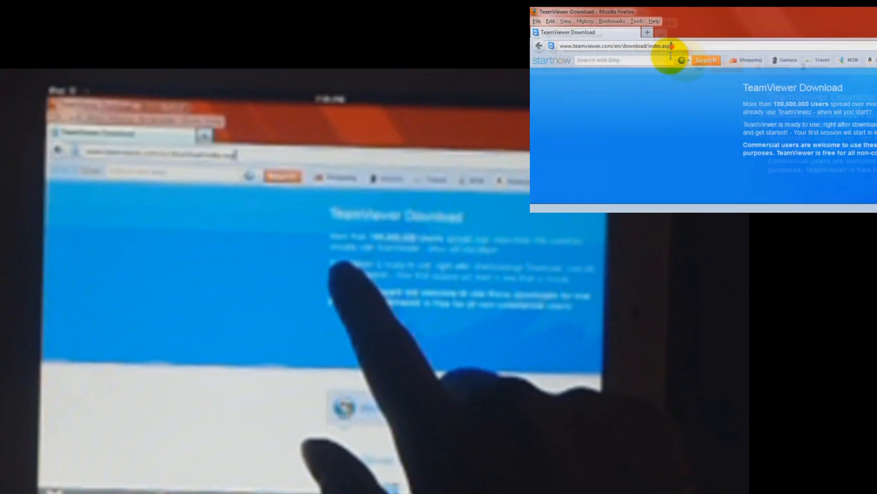
# Start a new web address in the remote Firefox address bar with 'g'.
pyautogui.write('g')
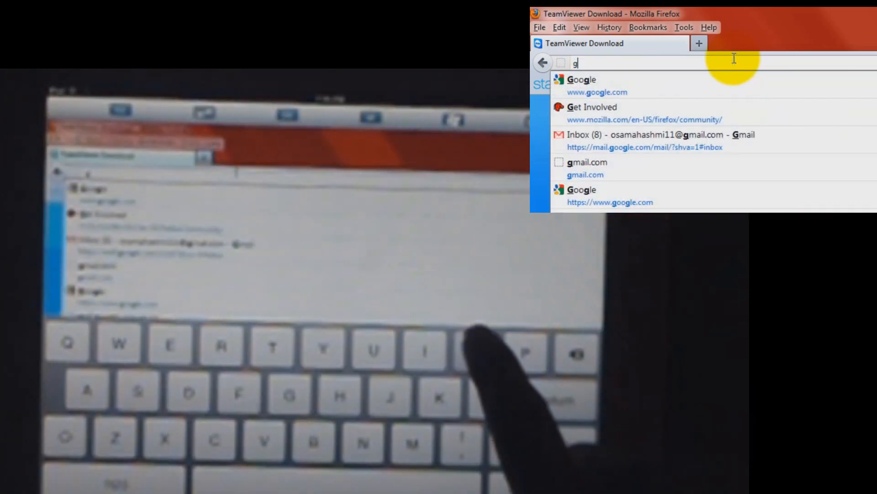
# Complete the address to 'goo' and load Google's homepage from the suggestions.
pyautogui.write('oog')
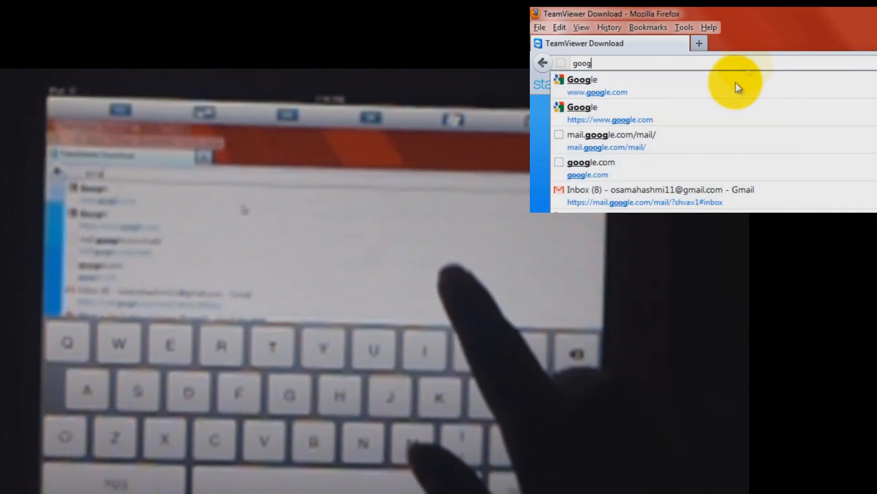
pyautogui.click(582, 85)
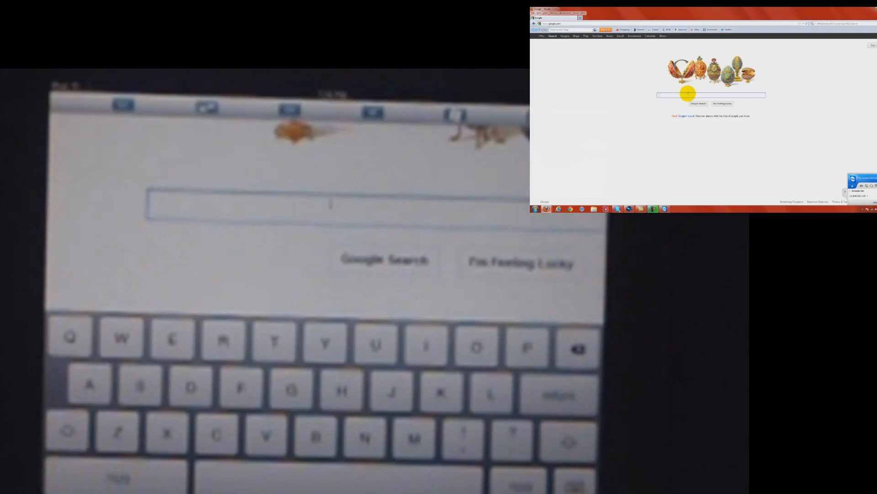
# Search Google for 'nba' so the NBA results and scores appear.
pyautogui.write('nba')
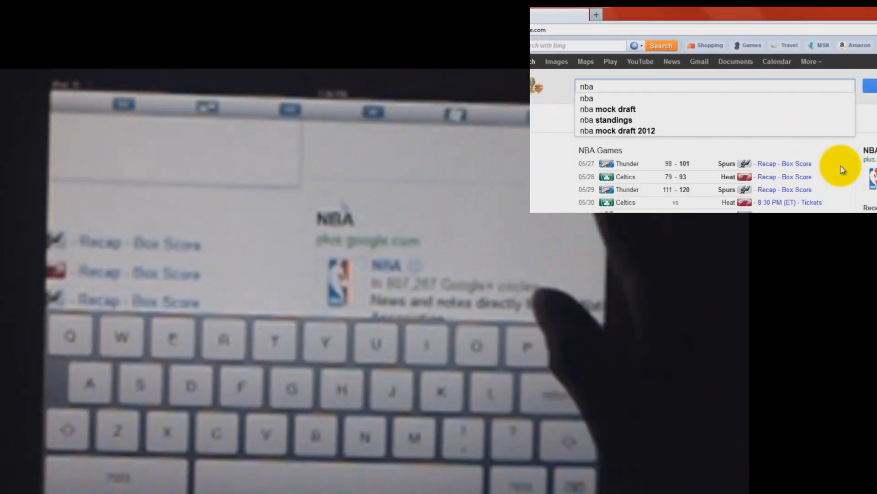
pyautogui.click(661, 46)
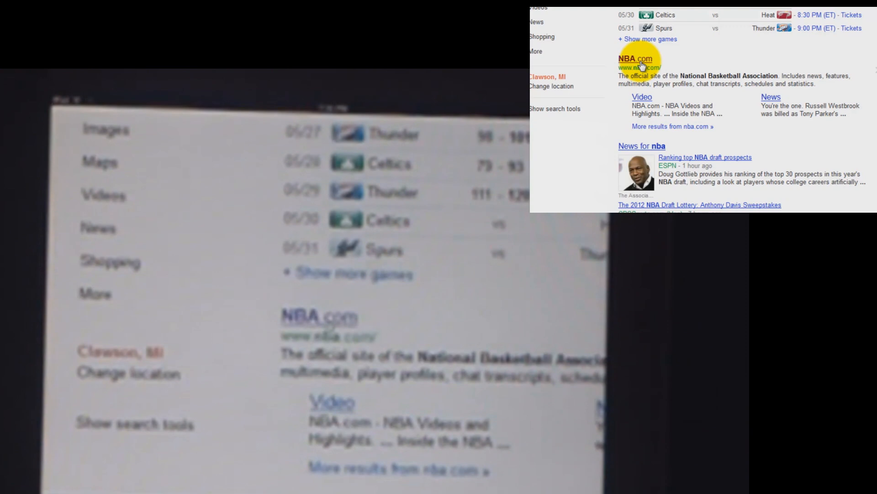
# Go to the official NBA.com site from the top search result.
pyautogui.click(635, 59)
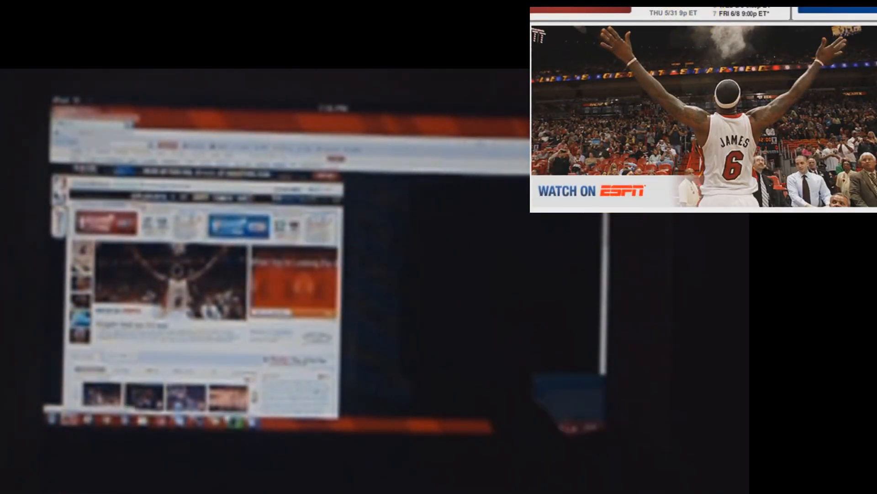